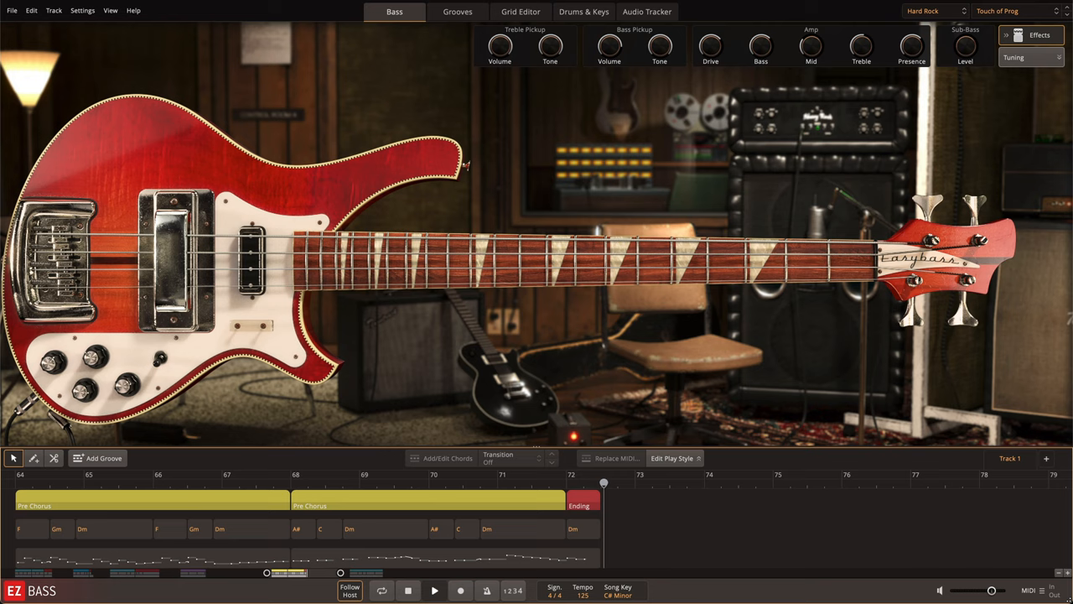
# Step: Switch the preset from Touch of Prog to Hard Rock > Bass Fuzz
pyautogui.click(1015, 11)
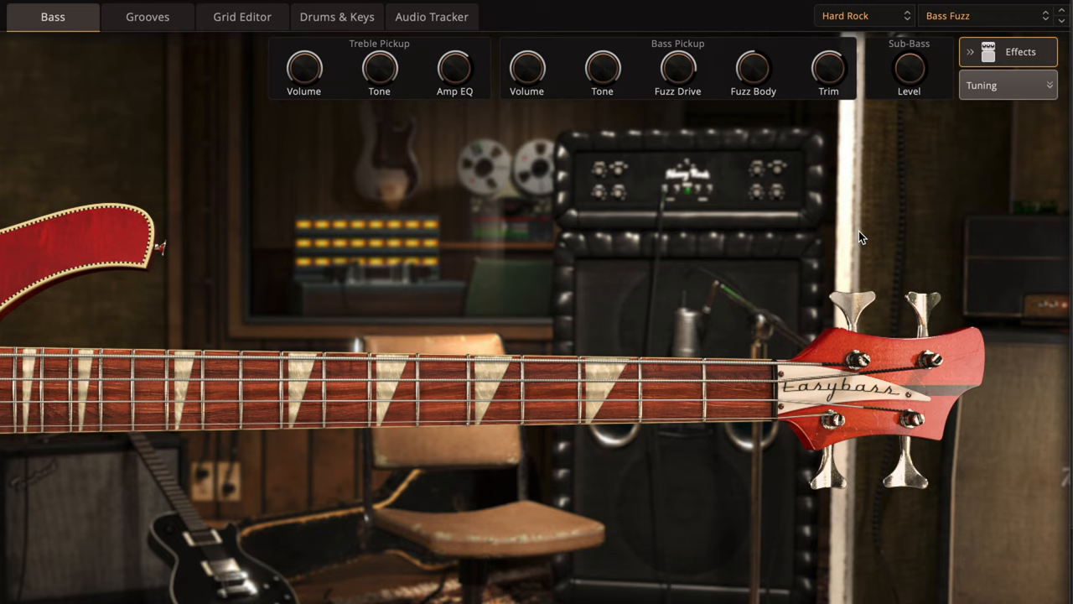
# Step: Bind the third Treble Pickup chorus knob to MIDI CC4
pyautogui.rightClick(705, 45)
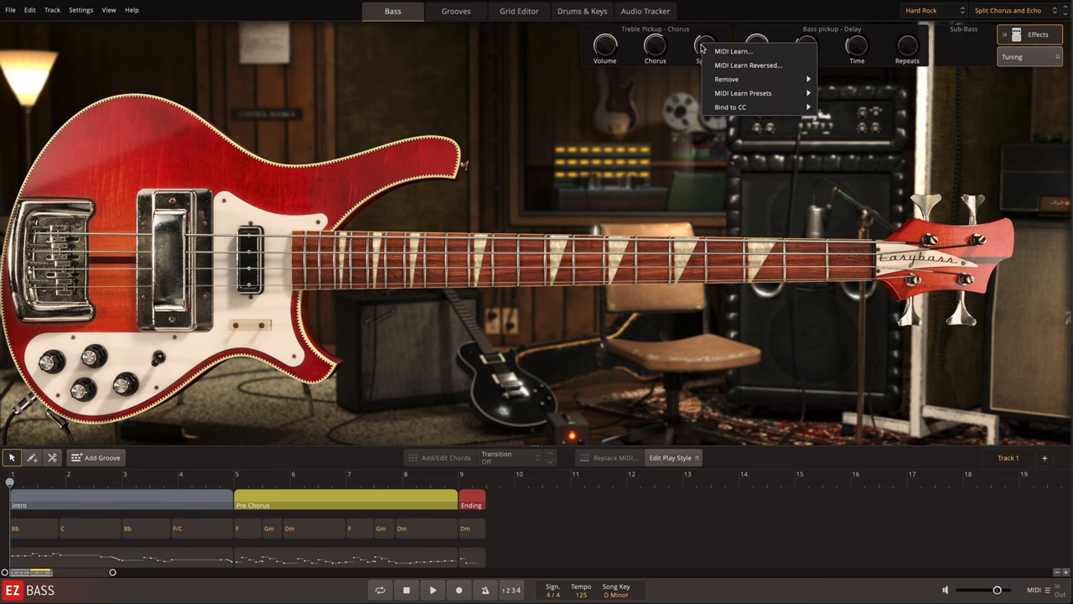
pyautogui.moveTo(776, 52)
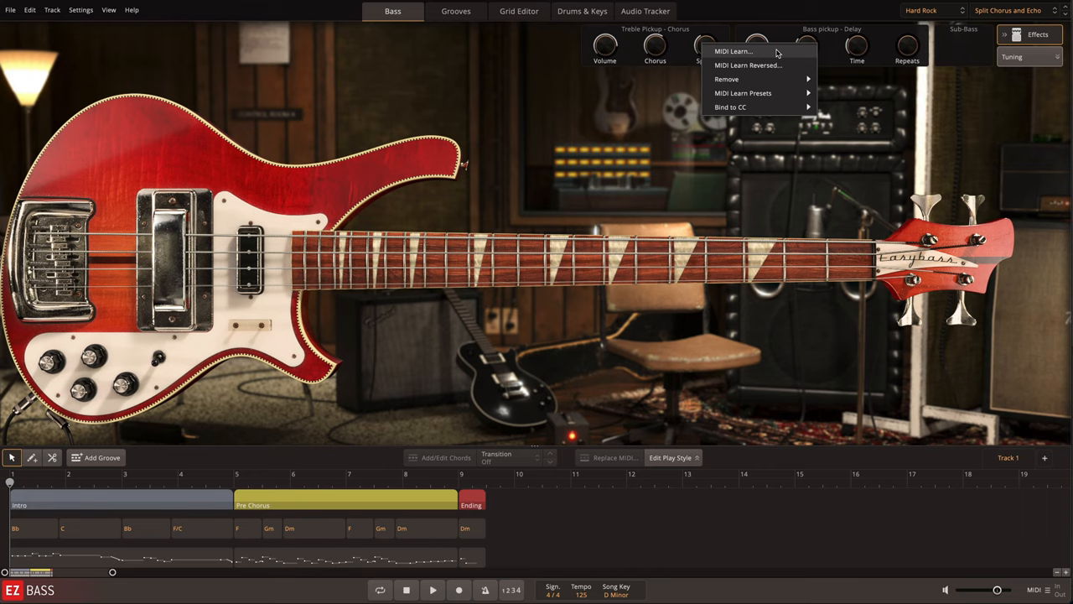
pyautogui.click(731, 106)
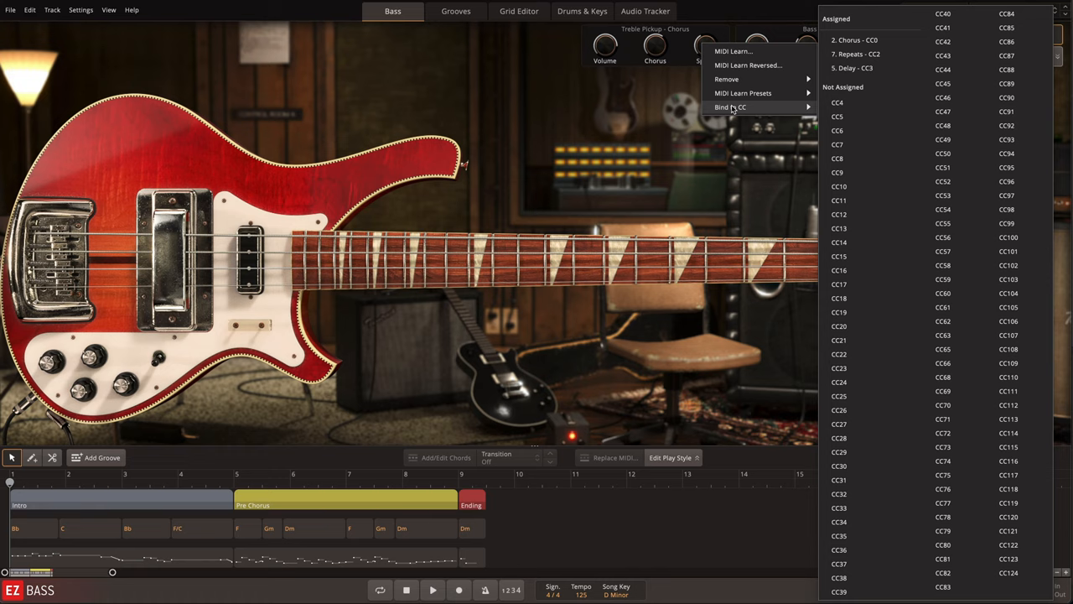
pyautogui.moveTo(869, 102)
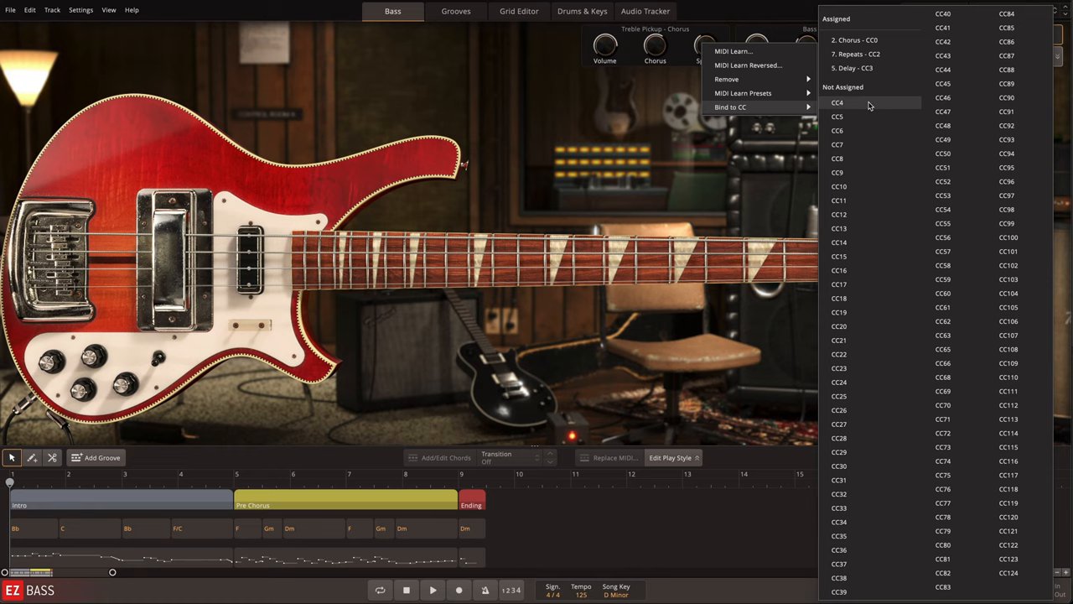
pyautogui.click(520, 11)
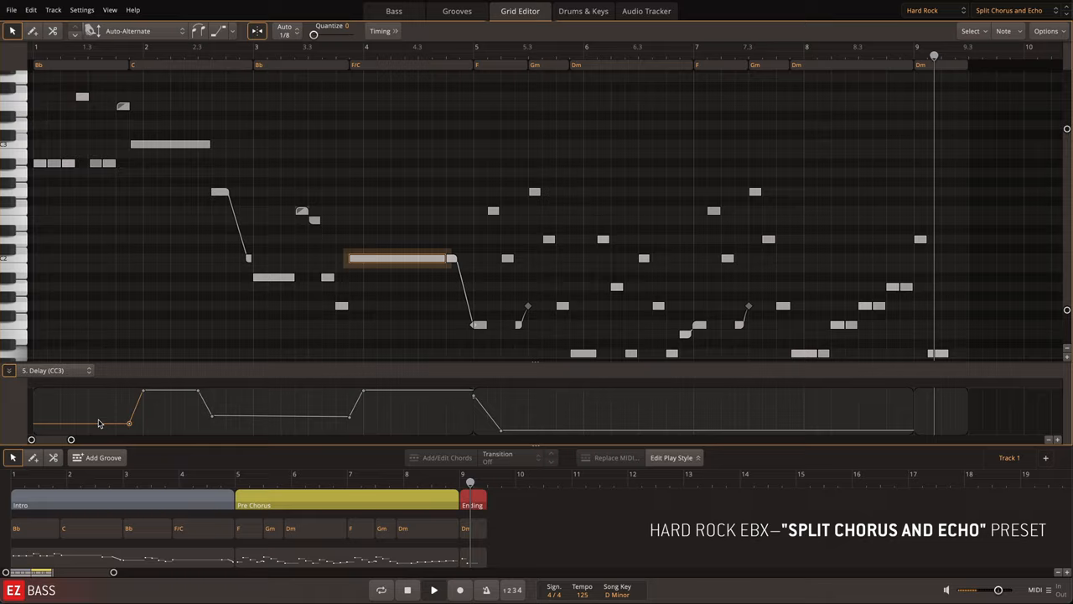
# Step: Show the Grid Editor with the 5. Delay (CC3) automation lane
pyautogui.click(393, 10)
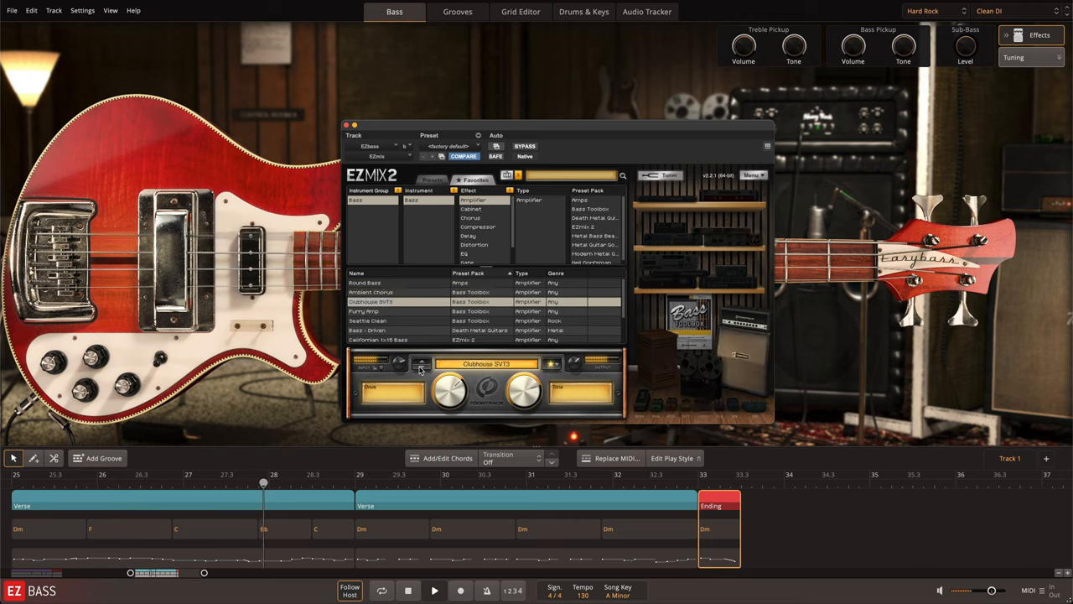
# Step: Step the EZmix 2 amp preset through Seattle Clean to Bass - Driven
pyautogui.click(364, 311)
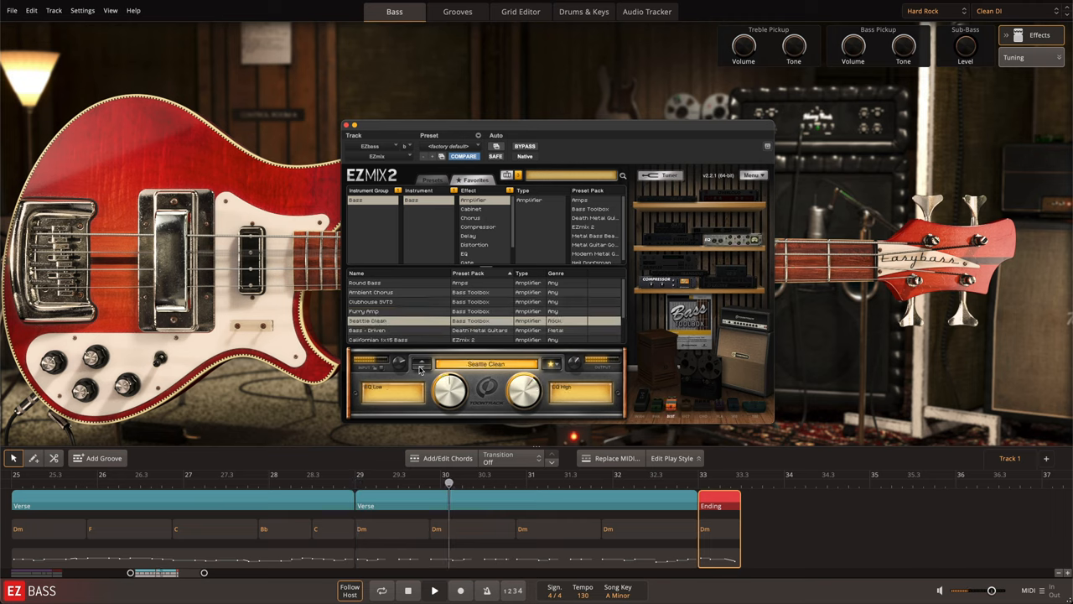
pyautogui.click(367, 329)
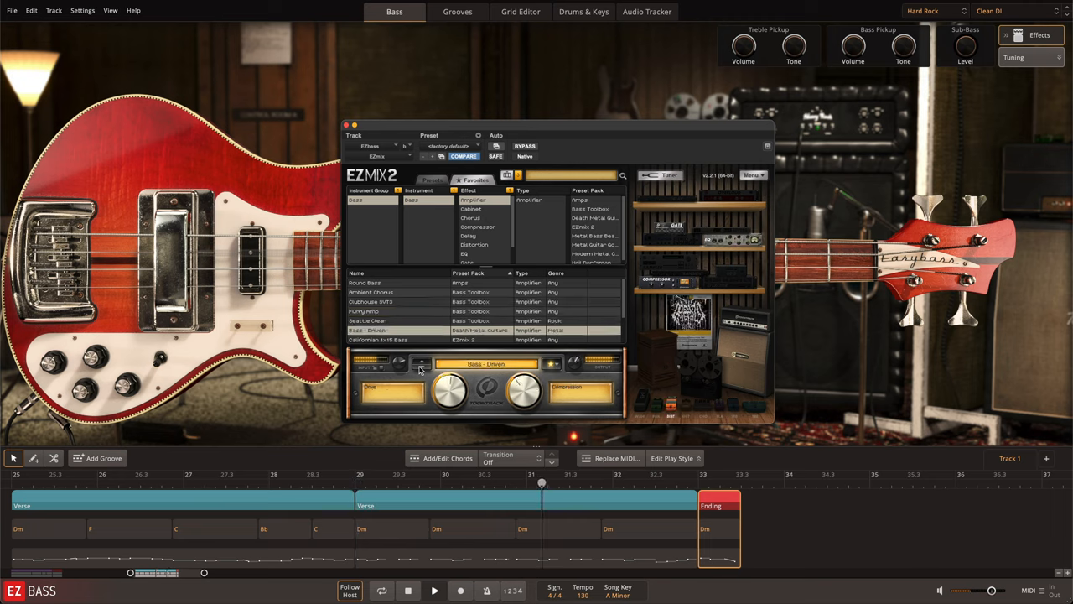